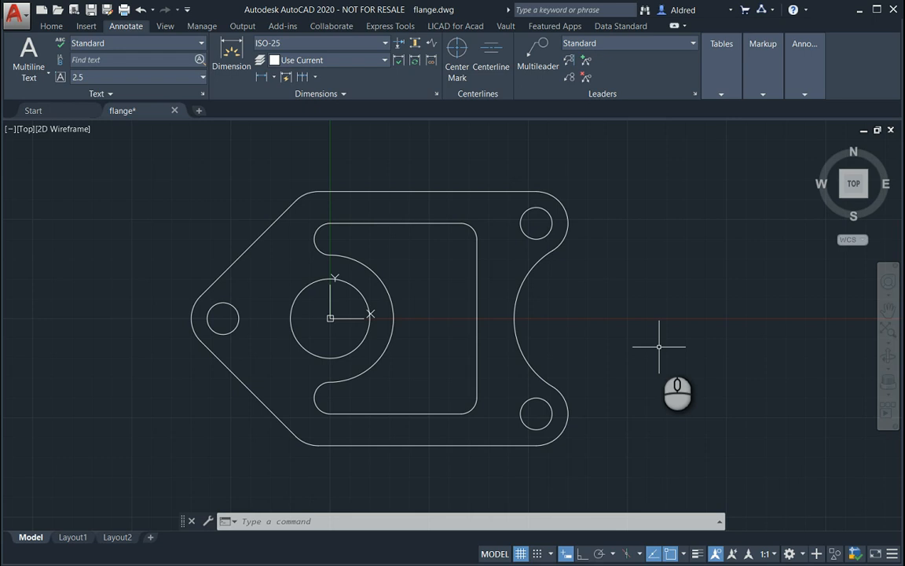
mouse_move(485, 132)
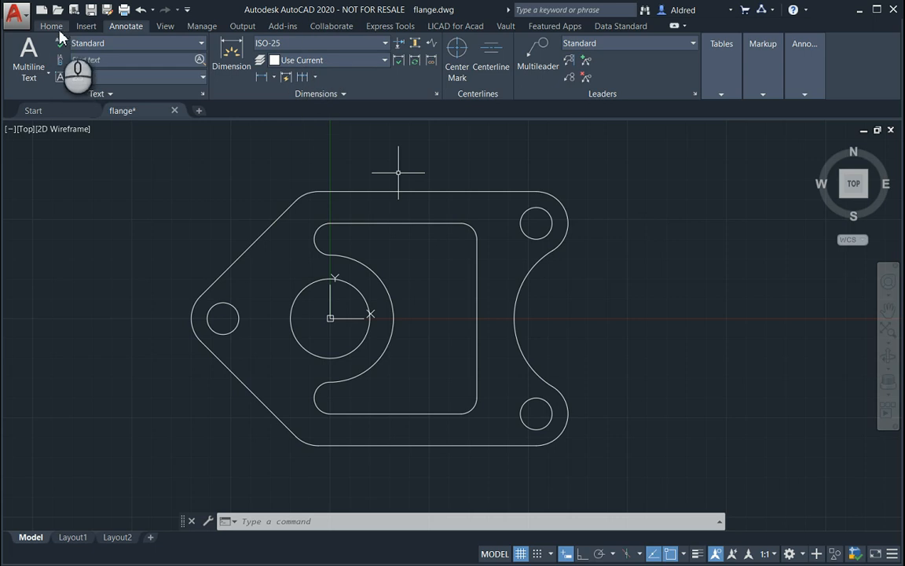
Step: Bring up the Home tab's Utilities measuring tools for the flange drawing
left_click(51, 26)
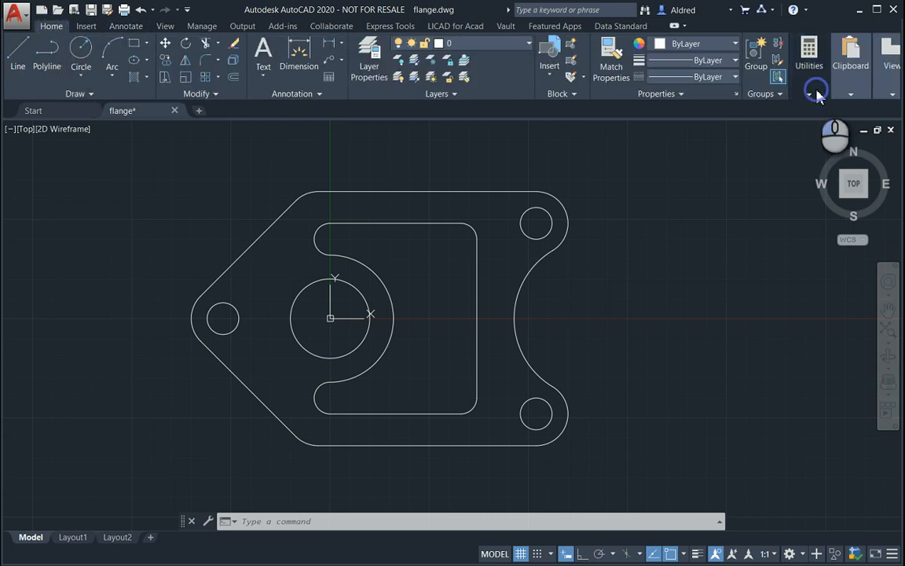
left_click(817, 89)
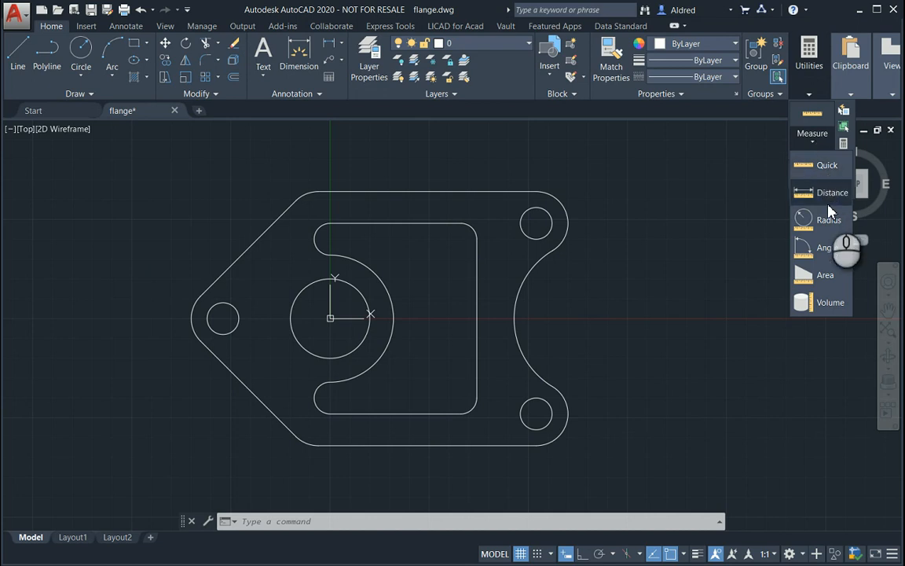
mouse_move(831, 203)
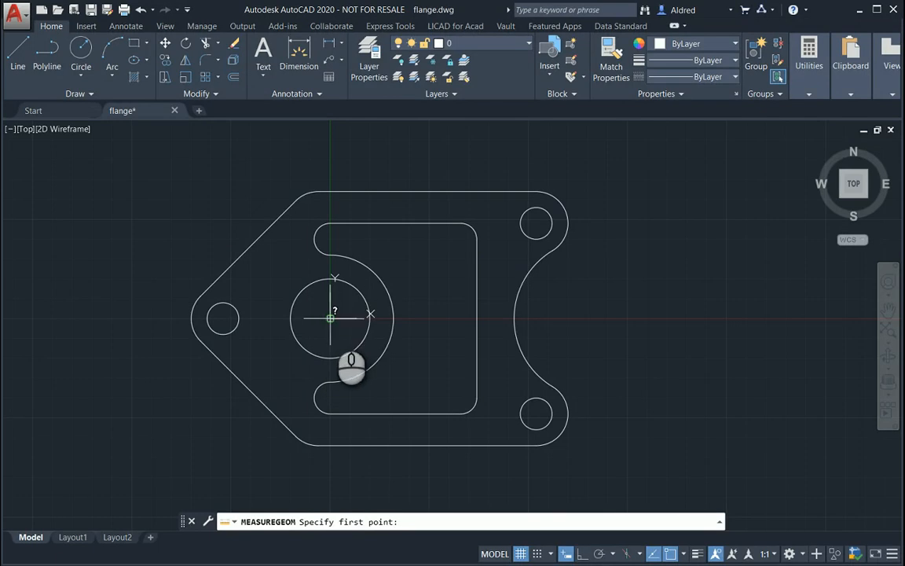
Step: Measure central bore to upper-right hole: 114.5426 at 25°, ΔX 104, ΔY 48
left_click(330, 318)
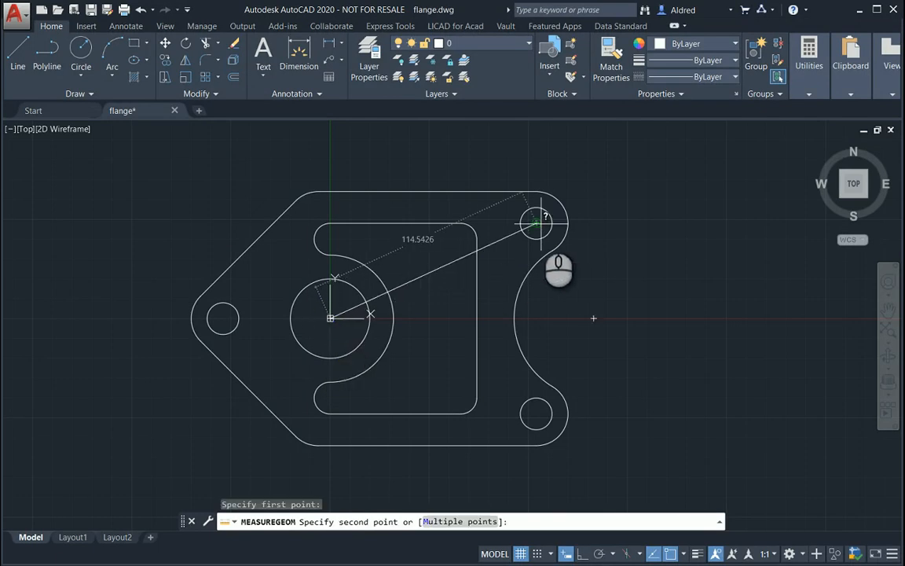
left_click(537, 226)
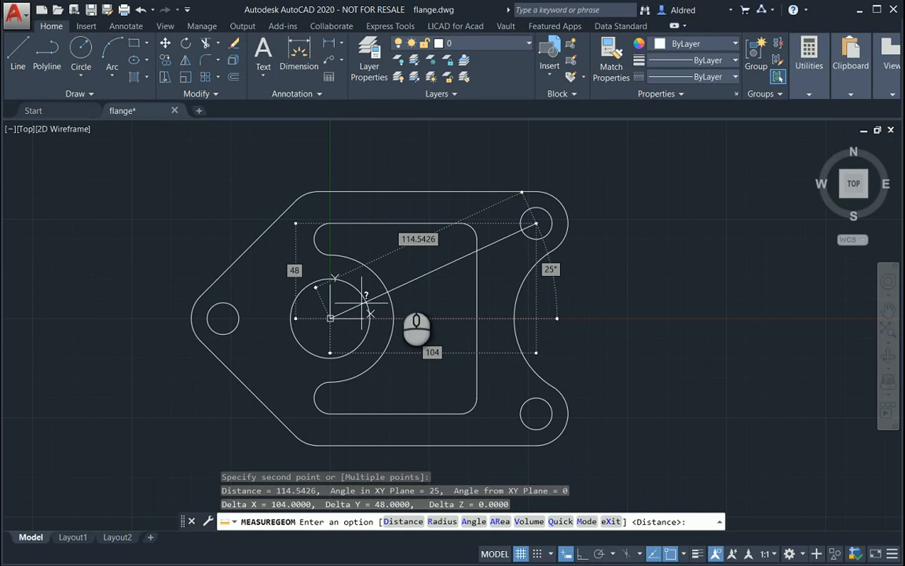
mouse_move(362, 540)
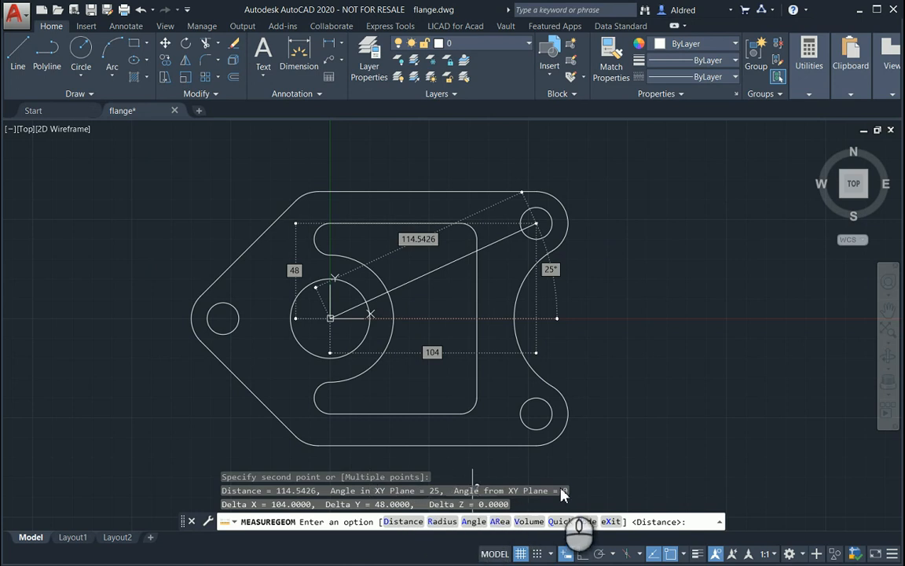
mouse_move(327, 515)
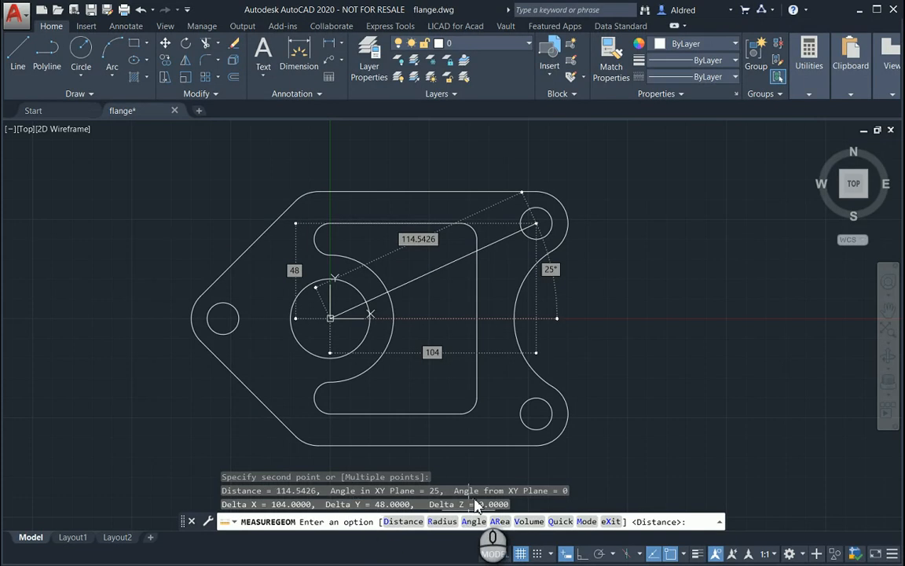
mouse_move(747, 248)
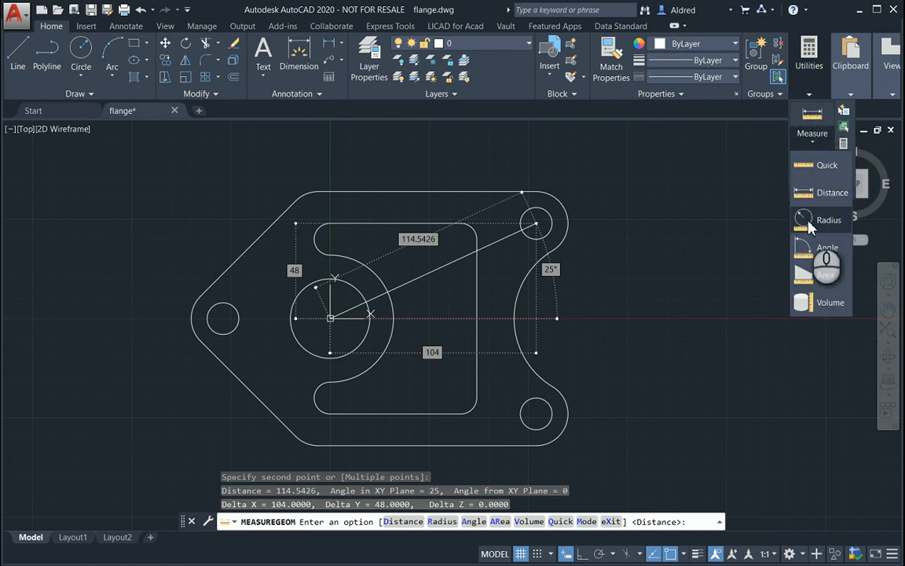
Step: Measure the upper-right corner arc radius (16) and small hole radius (8), then end
left_click(829, 221)
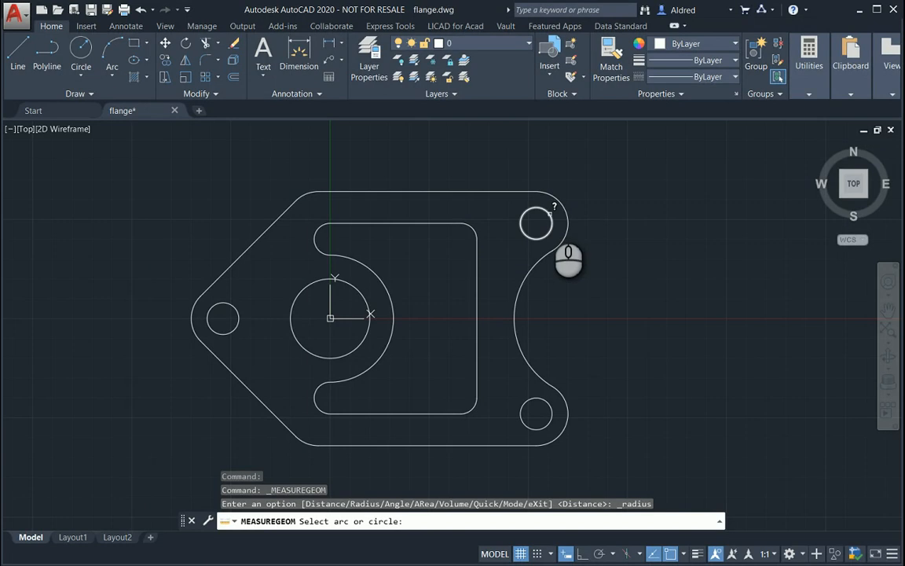
mouse_move(584, 251)
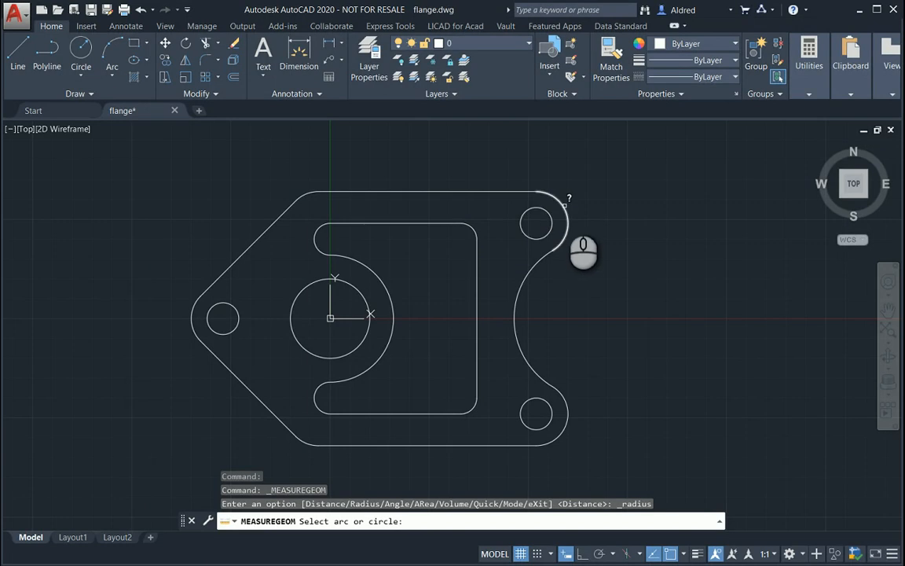
left_click(537, 223)
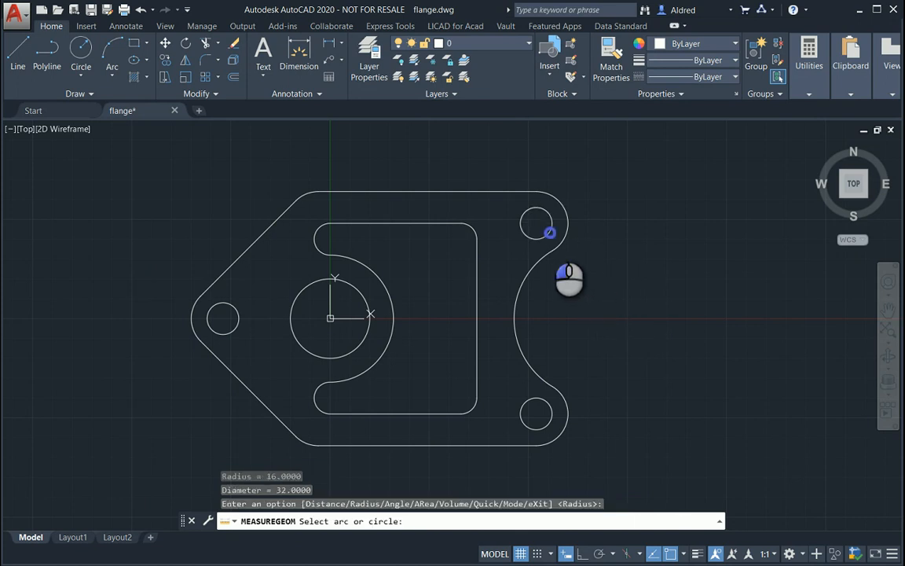
left_click(539, 224)
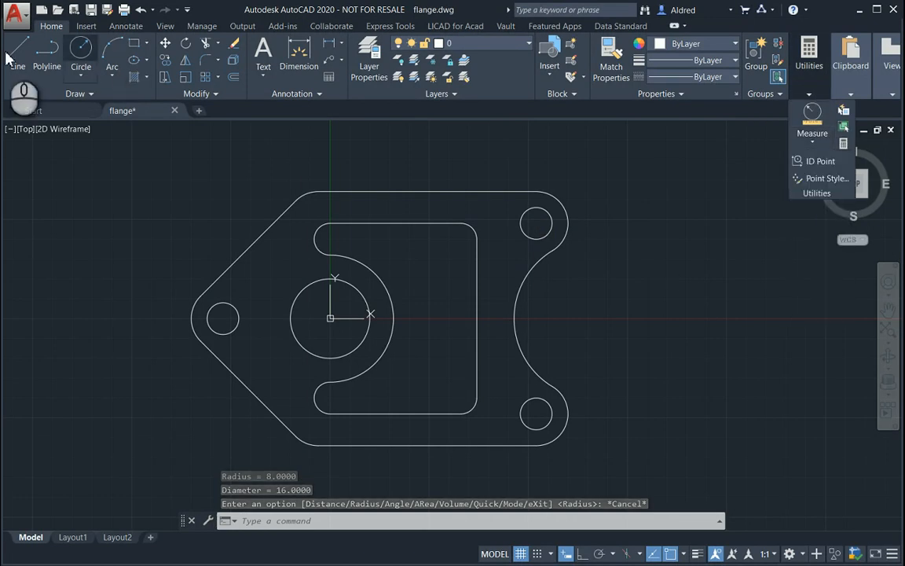
left_click(17, 51)
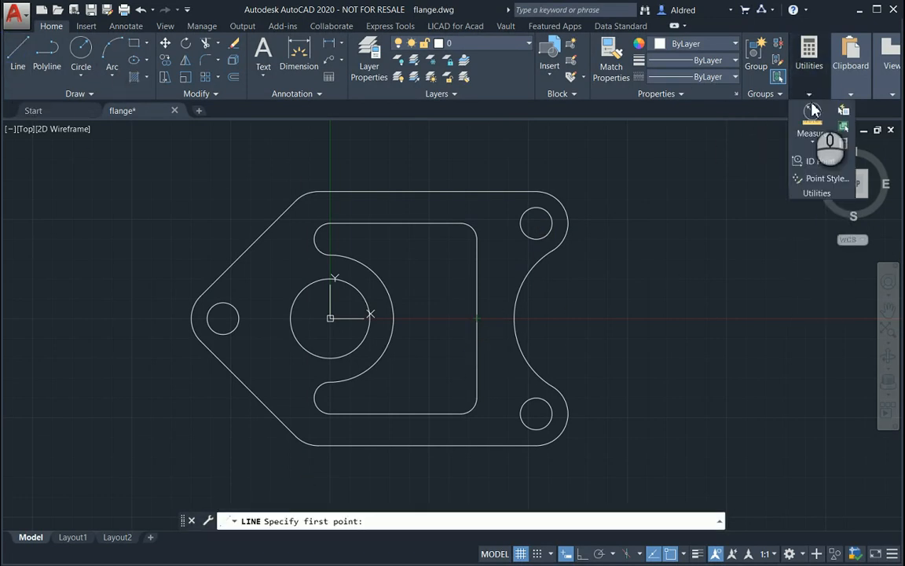
Step: Measure the 135° angle between the flange's top edge and upper-left slanted edge
left_click(812, 122)
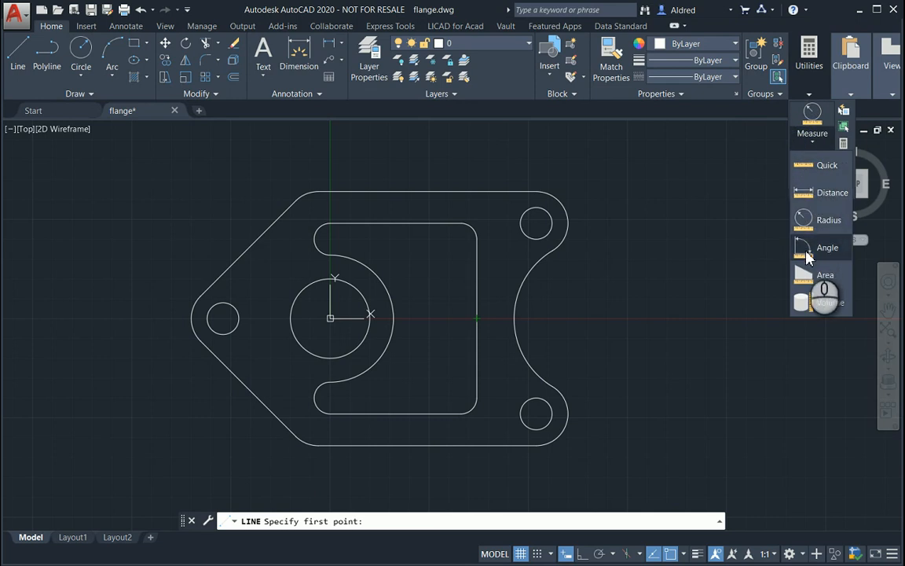
left_click(827, 247)
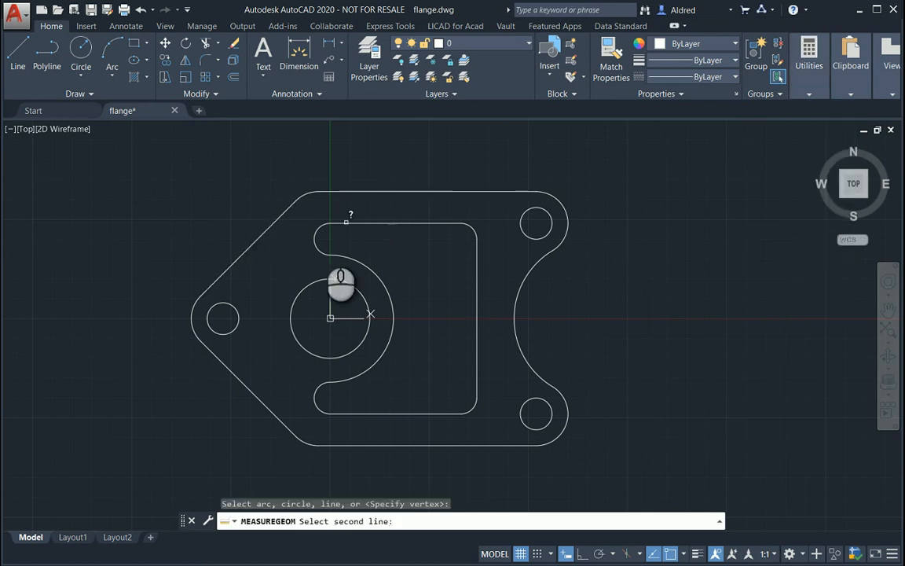
left_click(472, 236)
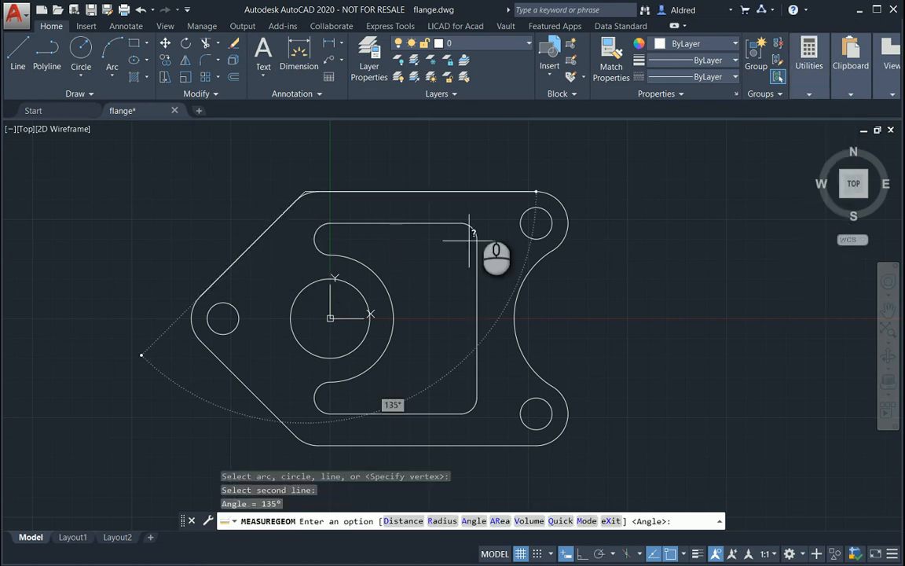
mouse_move(461, 387)
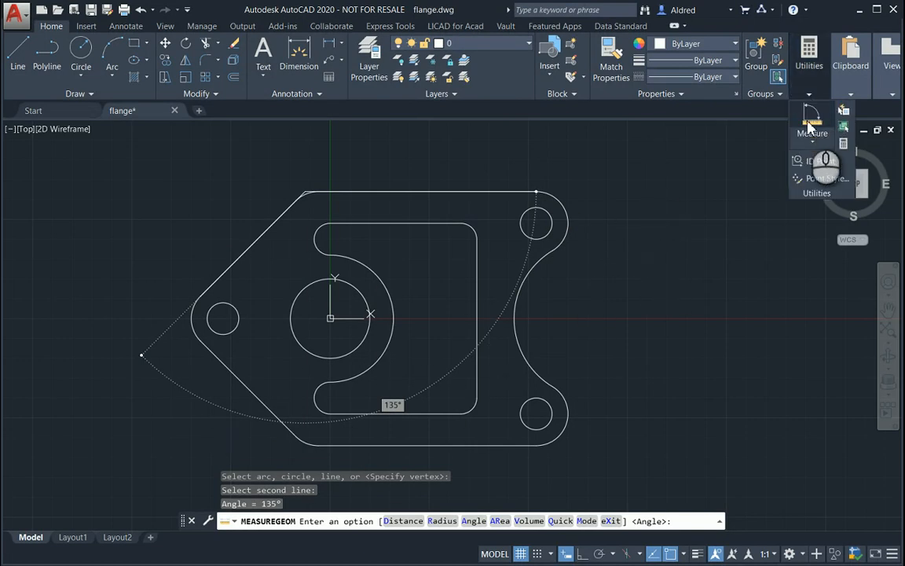
Step: Begin an area trace along the flange's top outline, then cancel it
left_click(812, 122)
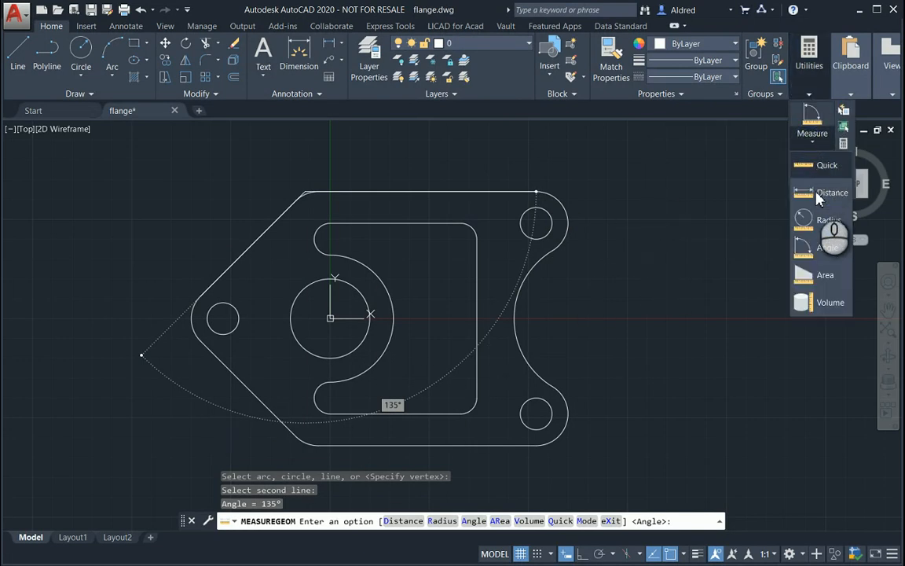
left_click(825, 274)
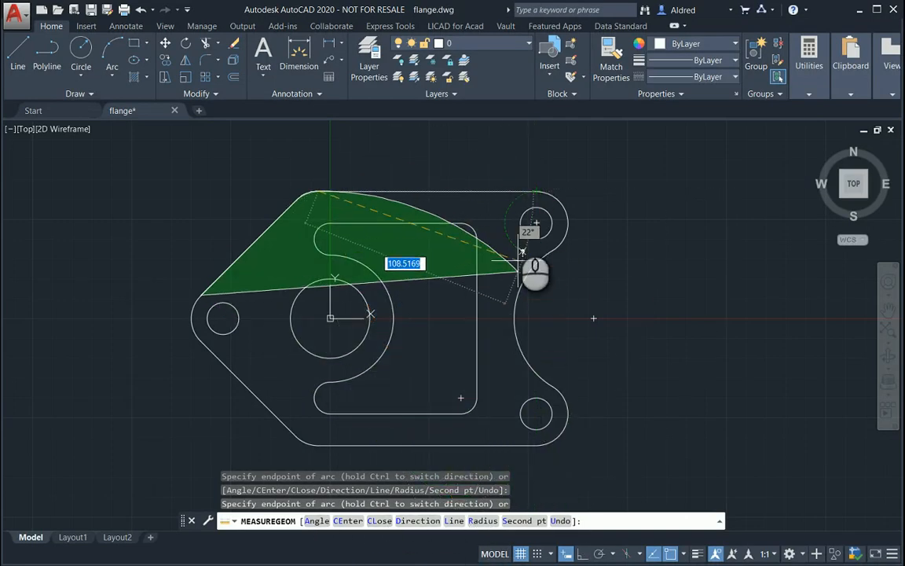
mouse_move(507, 232)
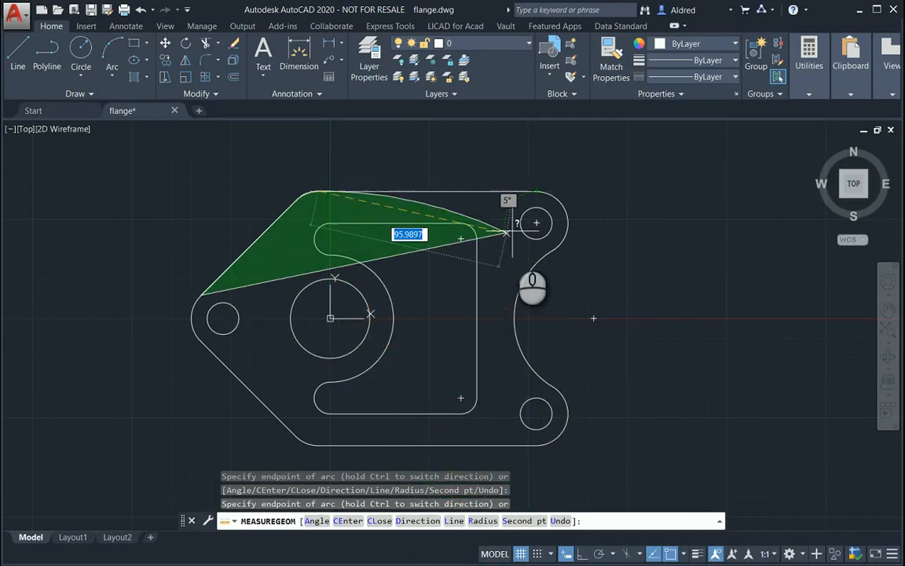
key("Escape")
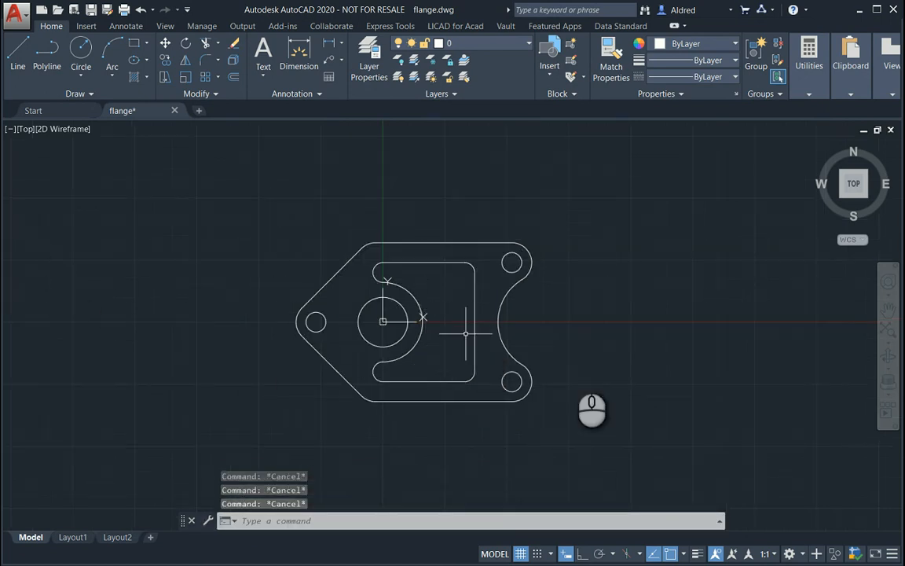
mouse_move(579, 354)
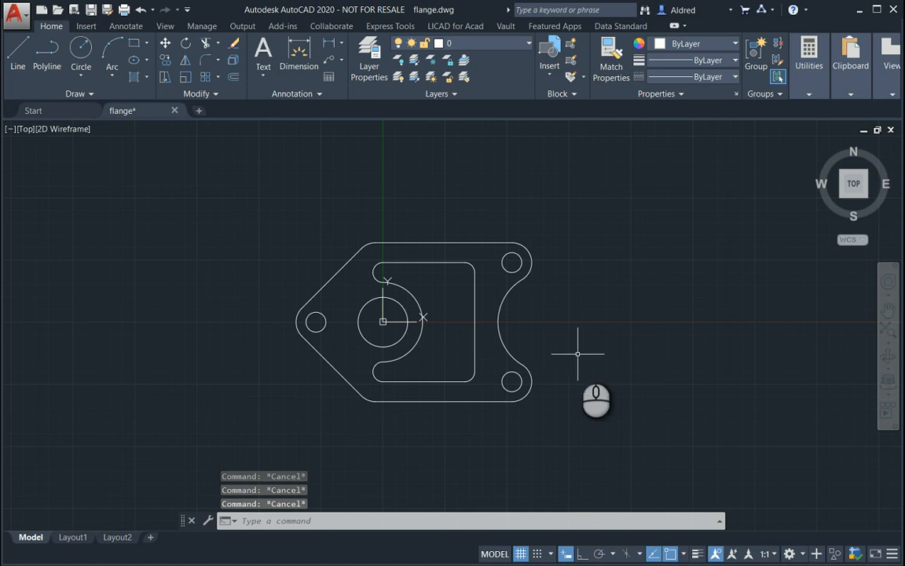
Step: JOIN the flange outline segments into two polylines and clear the selection
type("JOIN")
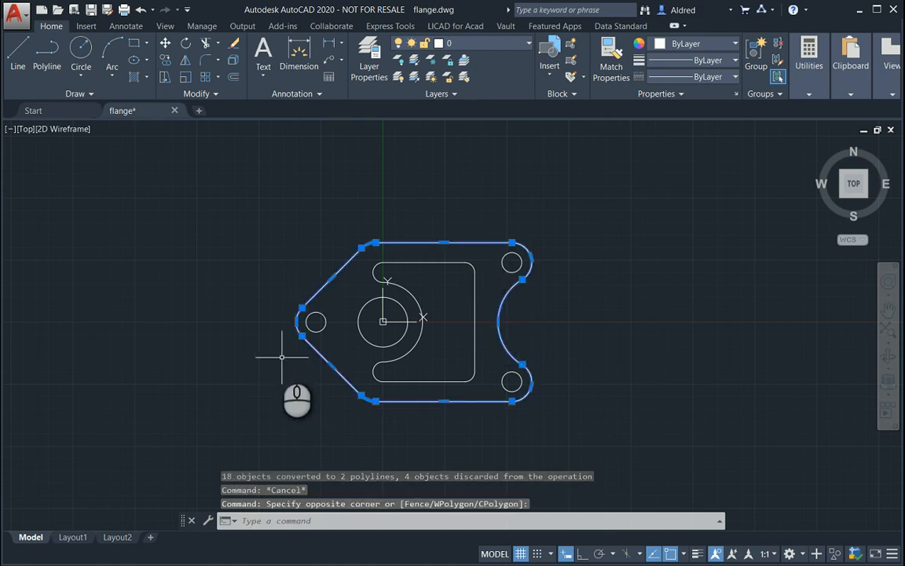
mouse_move(534, 350)
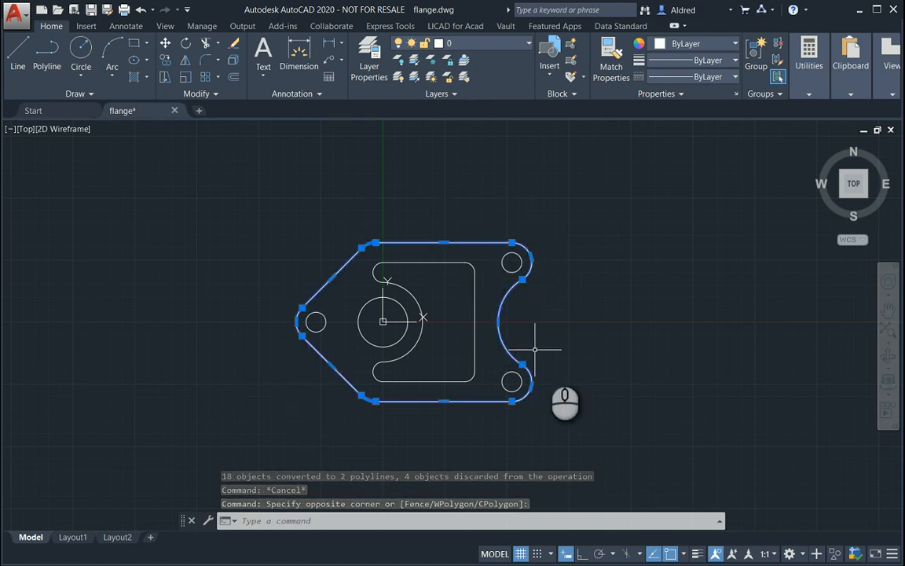
key("escape")
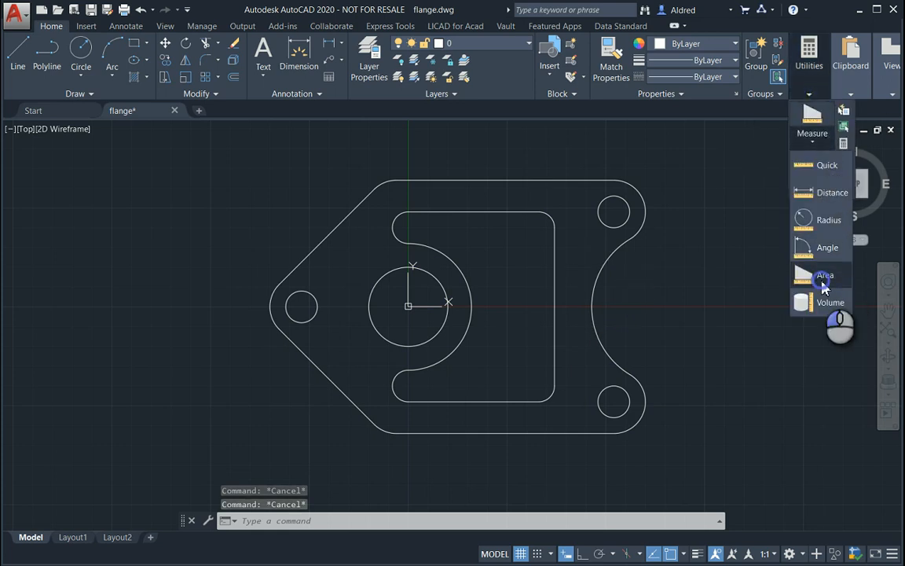
Step: Measure the outer polyline: area 19361.0989, perimeter 571.6215, then end the measurement
left_click(824, 274)
type("O")
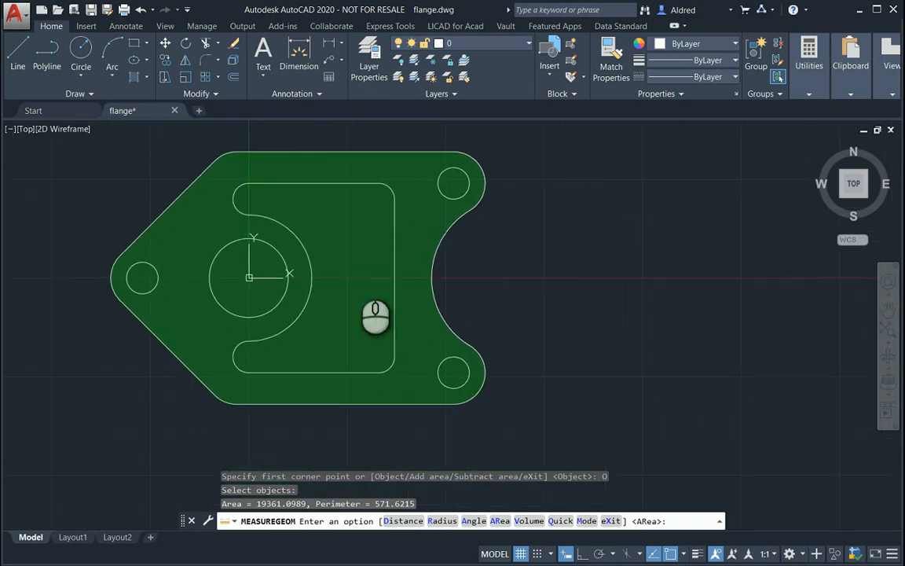
key("Escape")
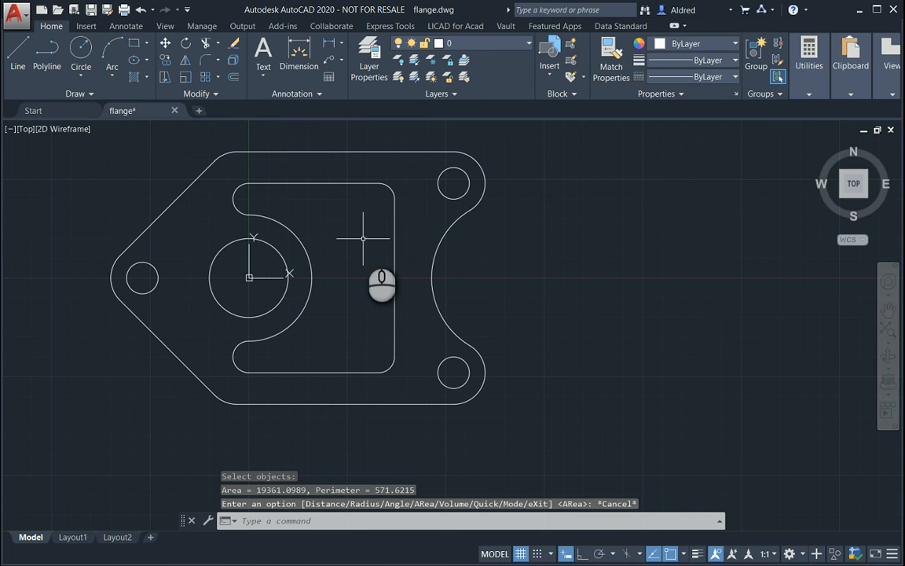
mouse_move(148, 190)
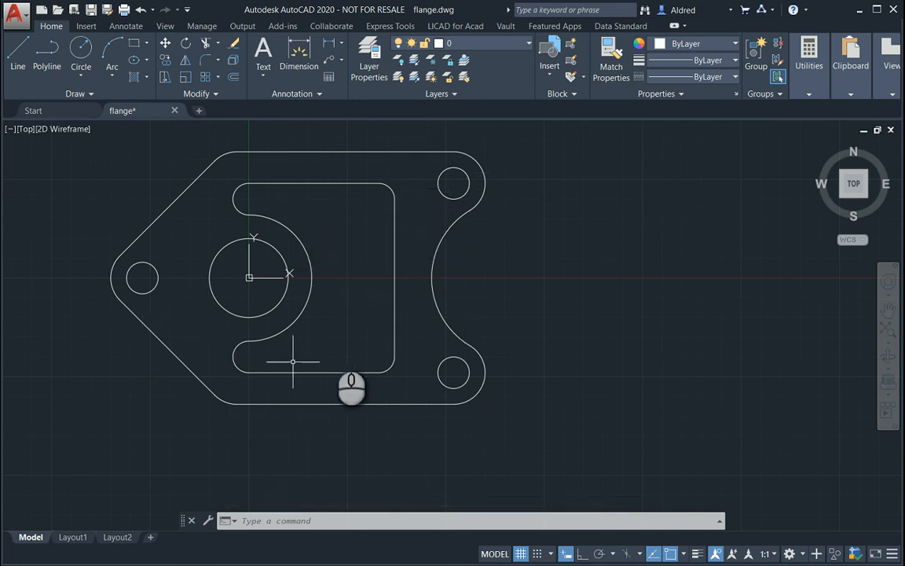
Step: Measure the outline area minus the slot, central circle and holes, totalling 11832.1786
left_click(810, 95)
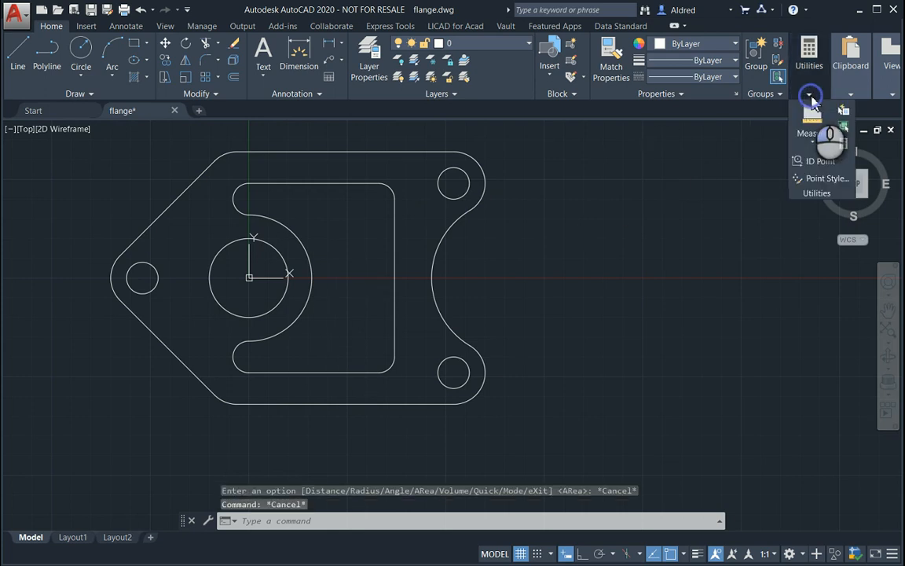
left_click(812, 98)
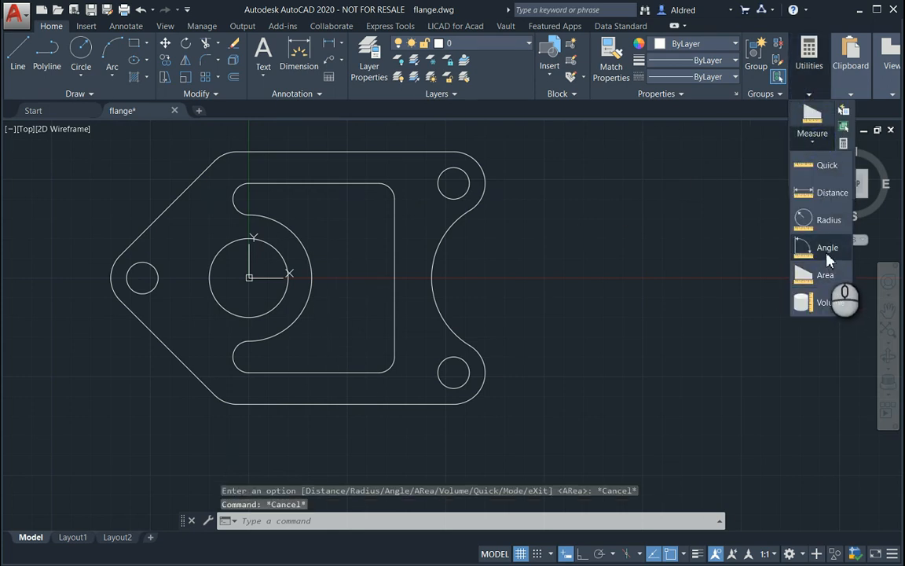
left_click(825, 274)
type("O")
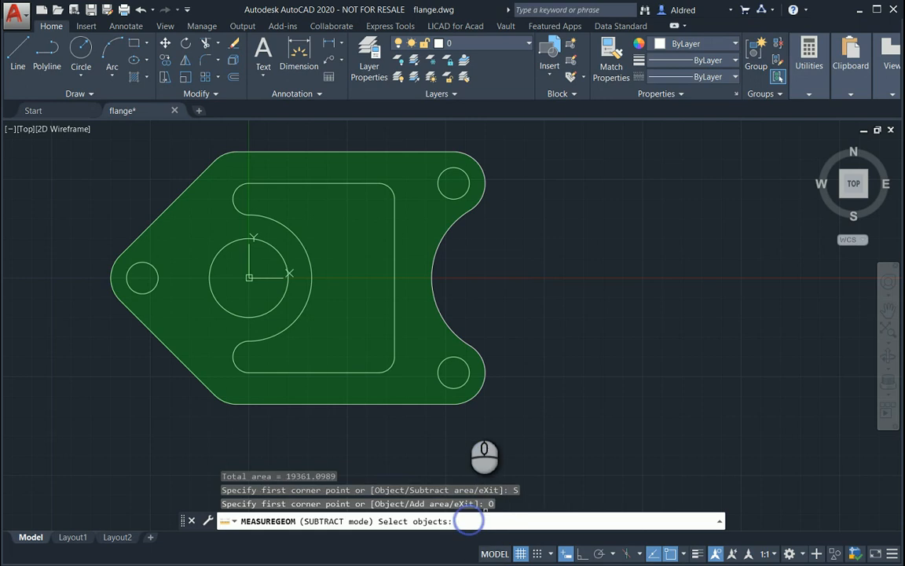
left_click(453, 373)
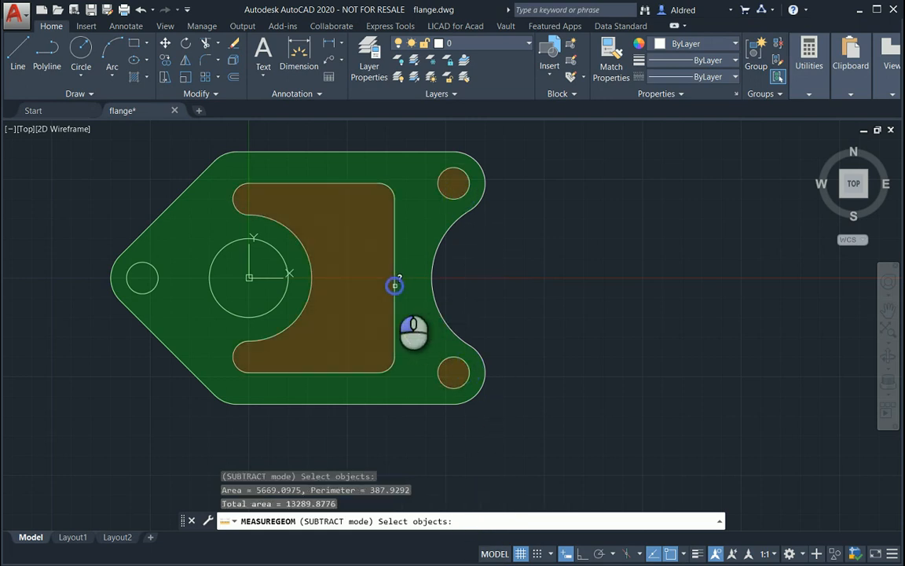
left_click(285, 296)
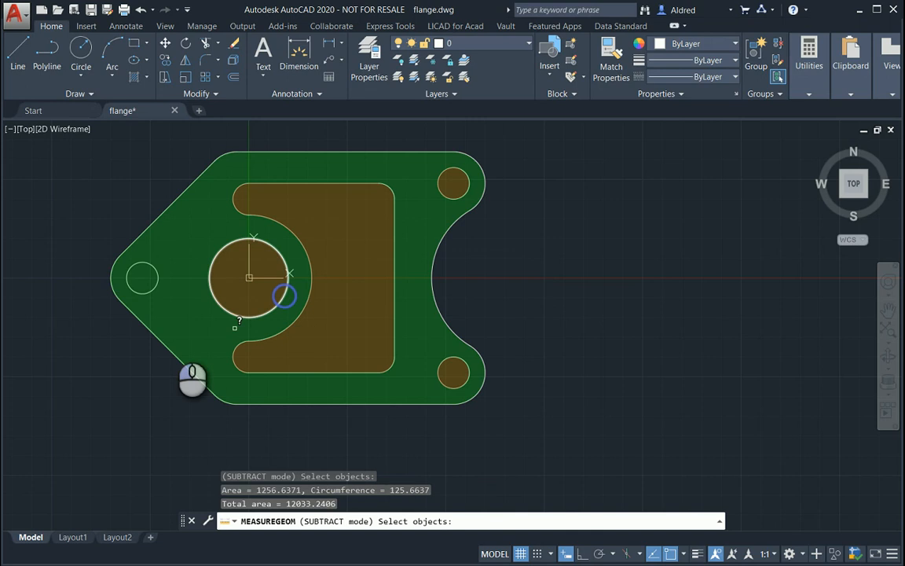
left_click(143, 277)
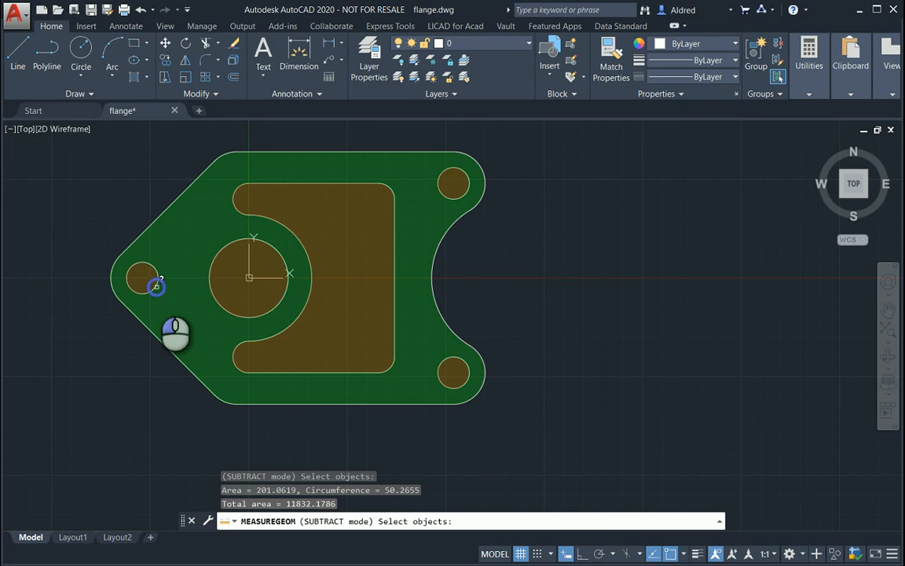
mouse_move(249, 297)
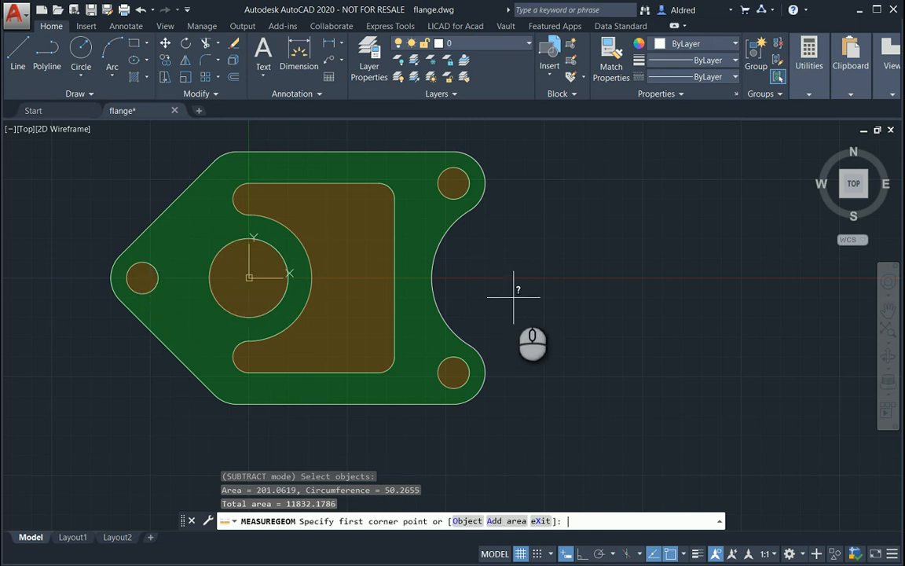
mouse_move(443, 454)
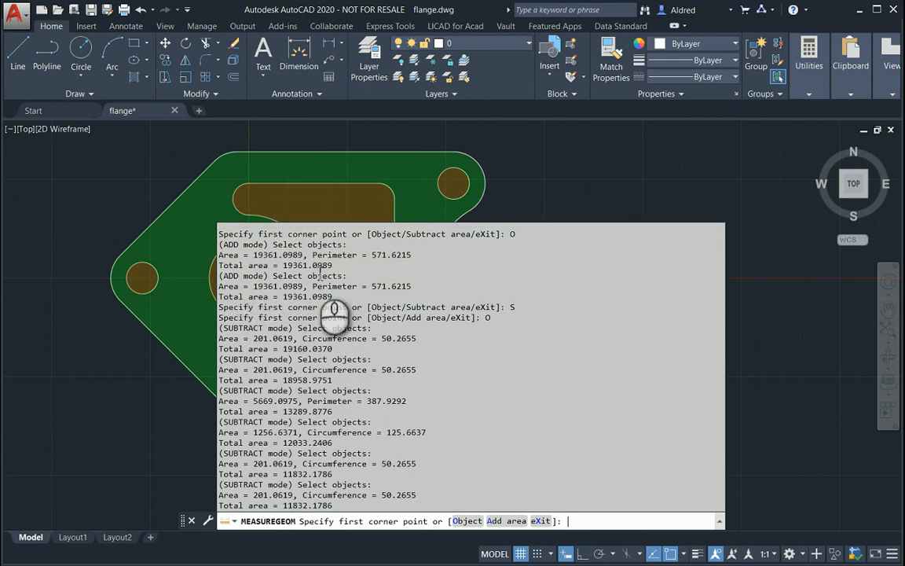
mouse_move(291, 492)
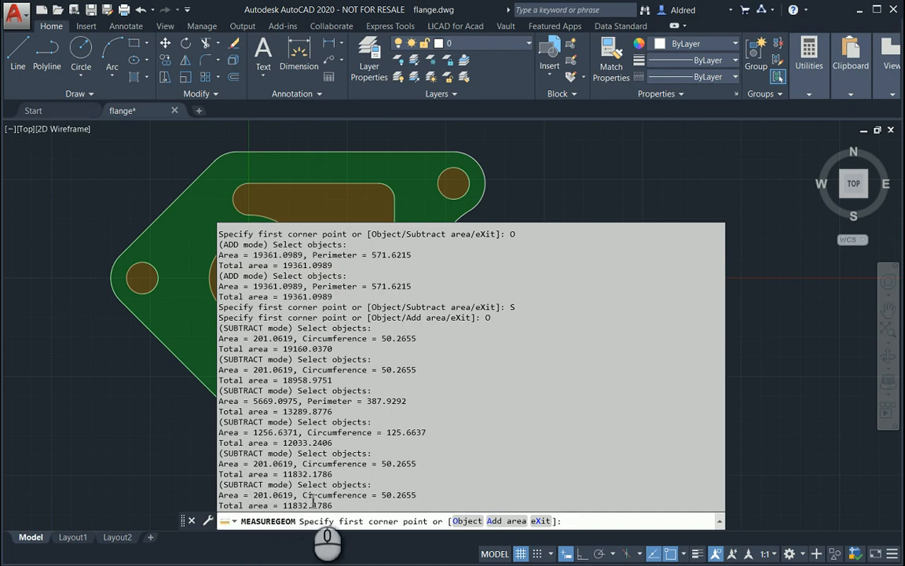
mouse_move(637, 209)
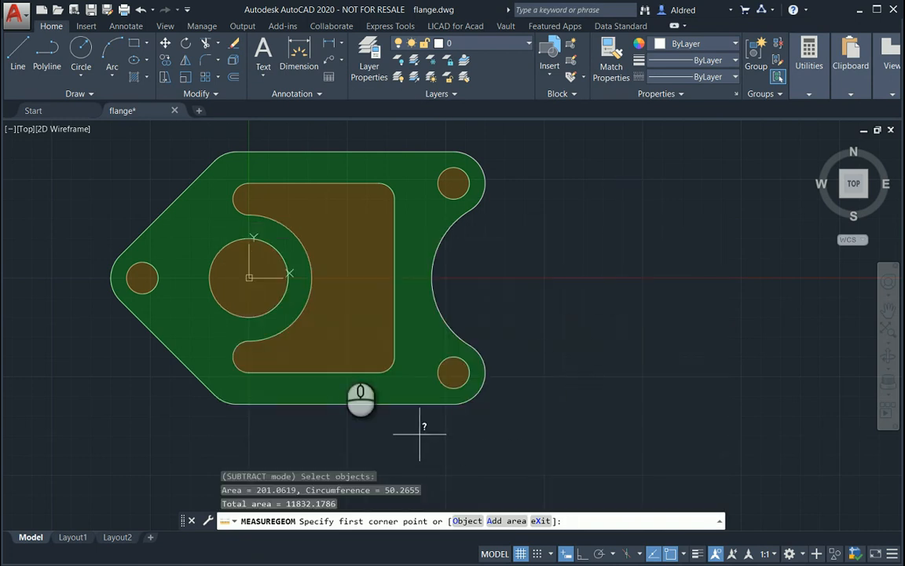
Step: End the 11832.1786 net area measurement after reviewing its history
key("Escape")
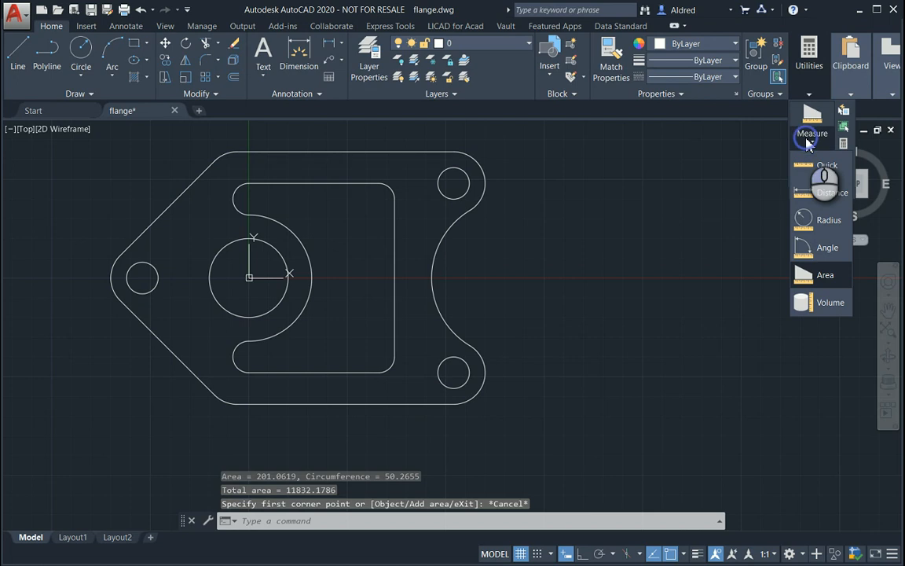
mouse_move(827, 165)
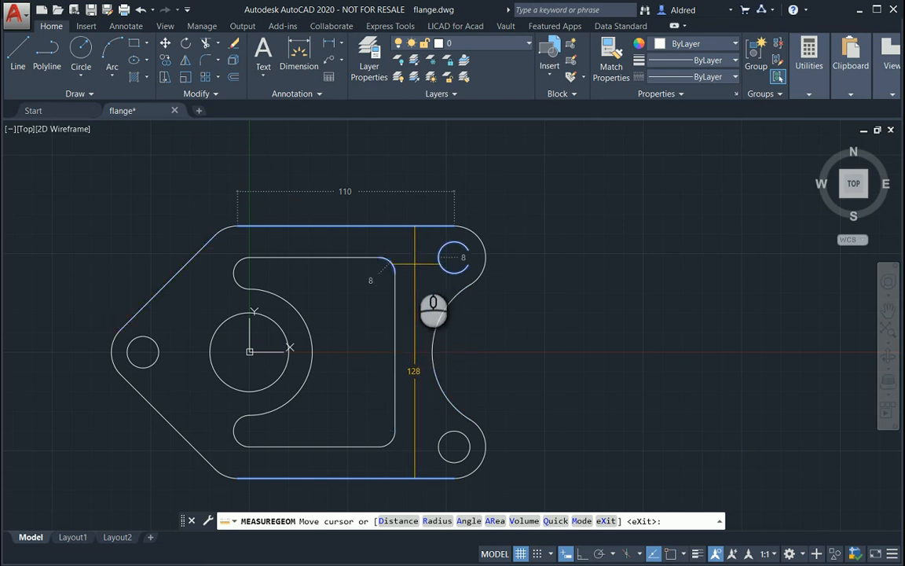
mouse_move(289, 279)
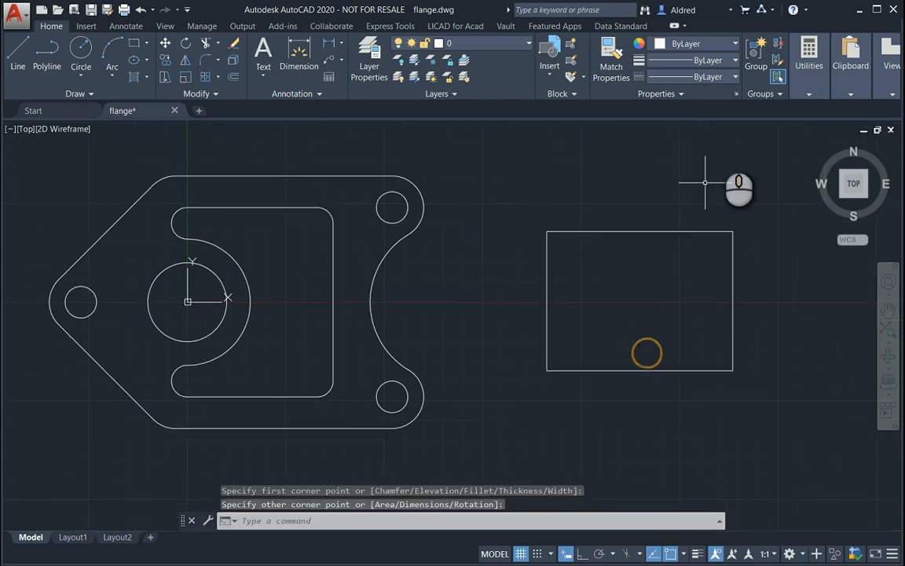
Step: Quick-measure the stretched quadrilateral, showing sides 114.8789, 101.2591, 94.3858 and 70.6682
left_click(809, 93)
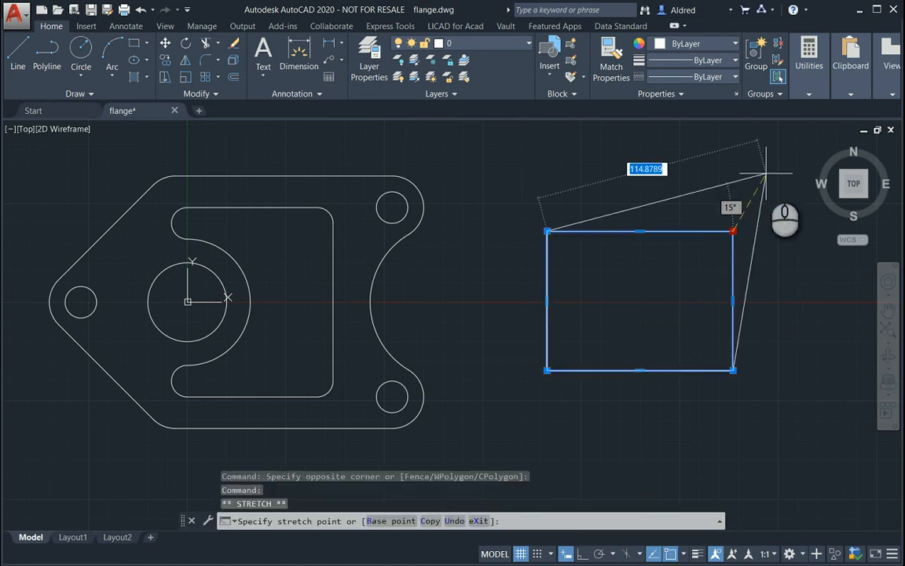
left_click(809, 65)
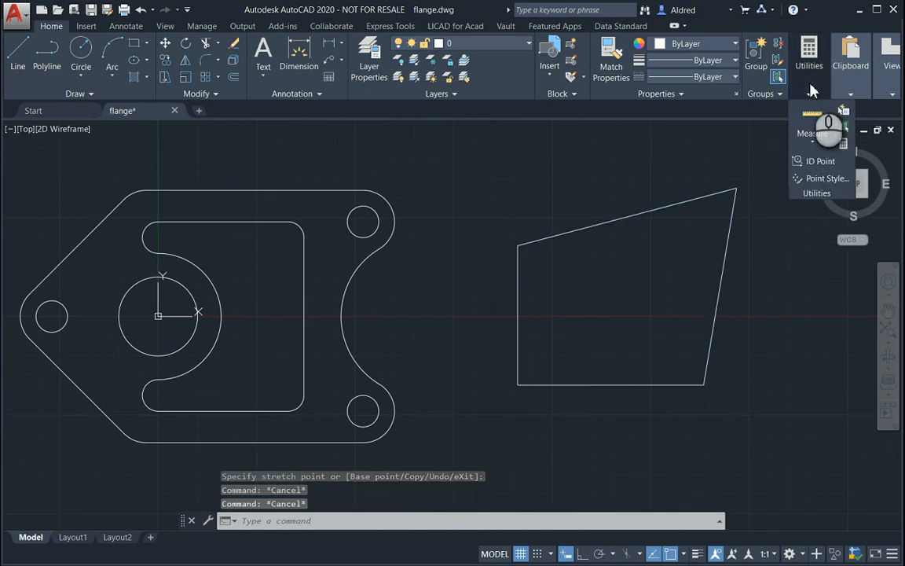
left_click(813, 133)
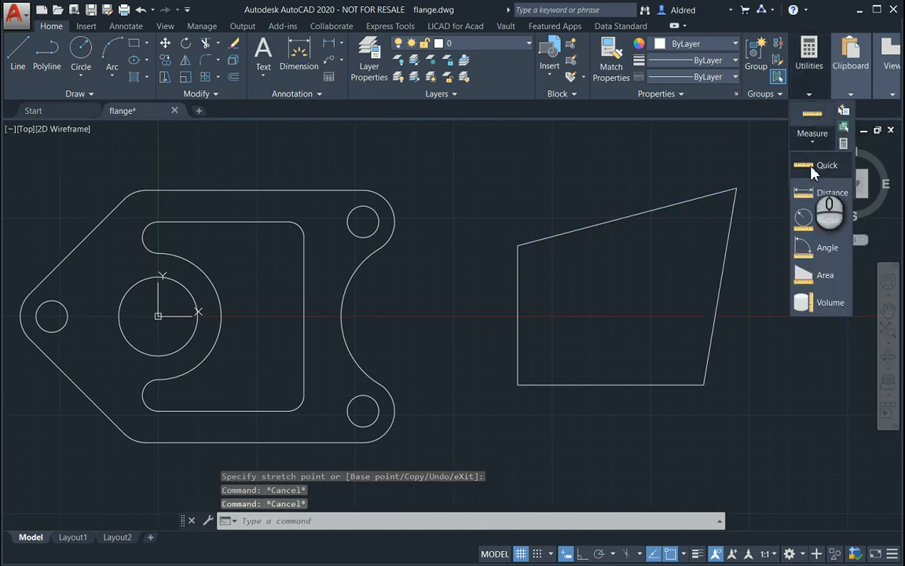
left_click(826, 165)
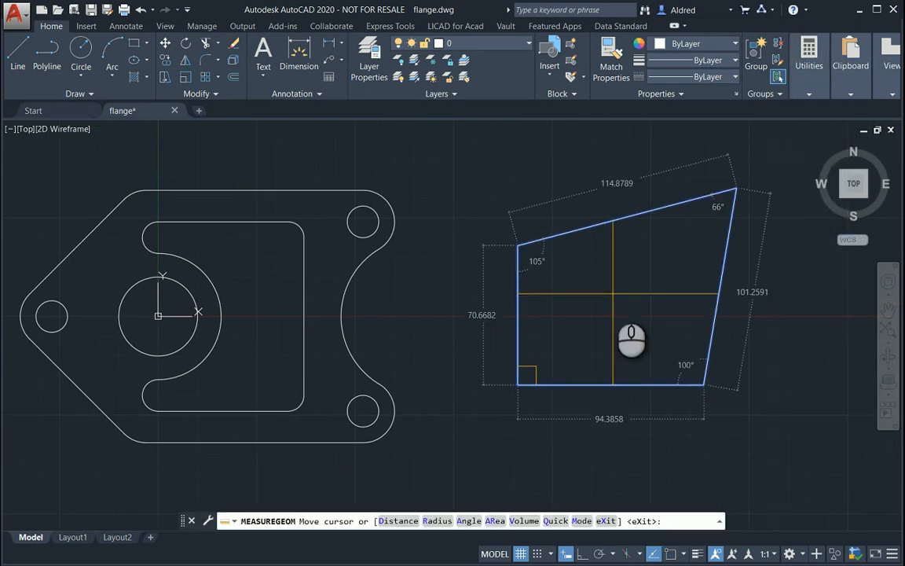